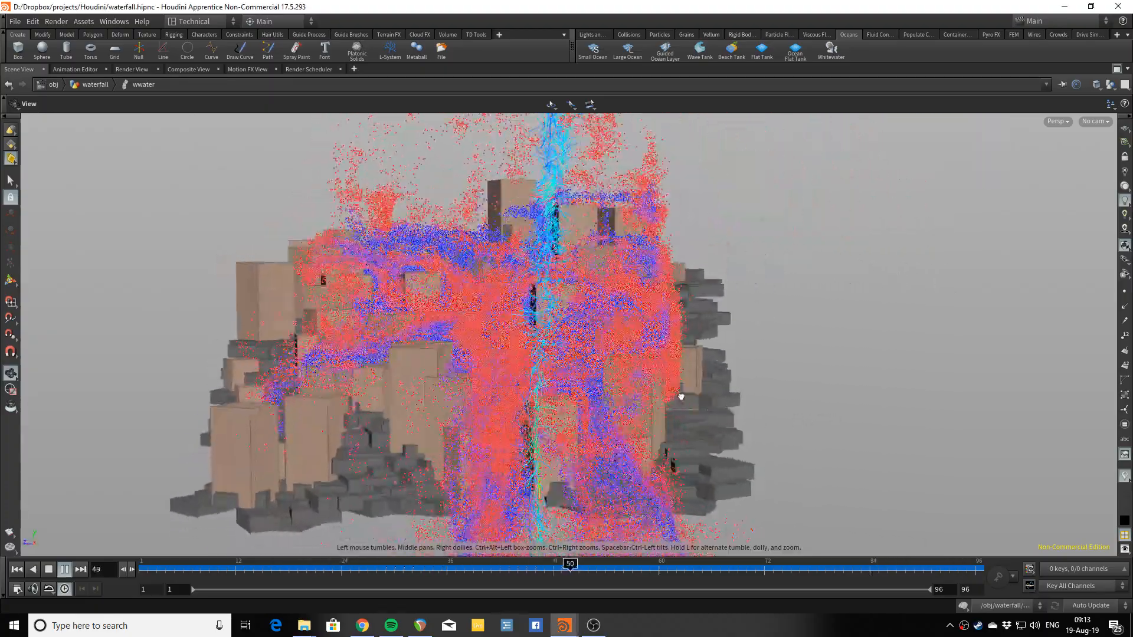
Run the playback controls and orbit around the waterfall's lower section
left_click(64, 570)
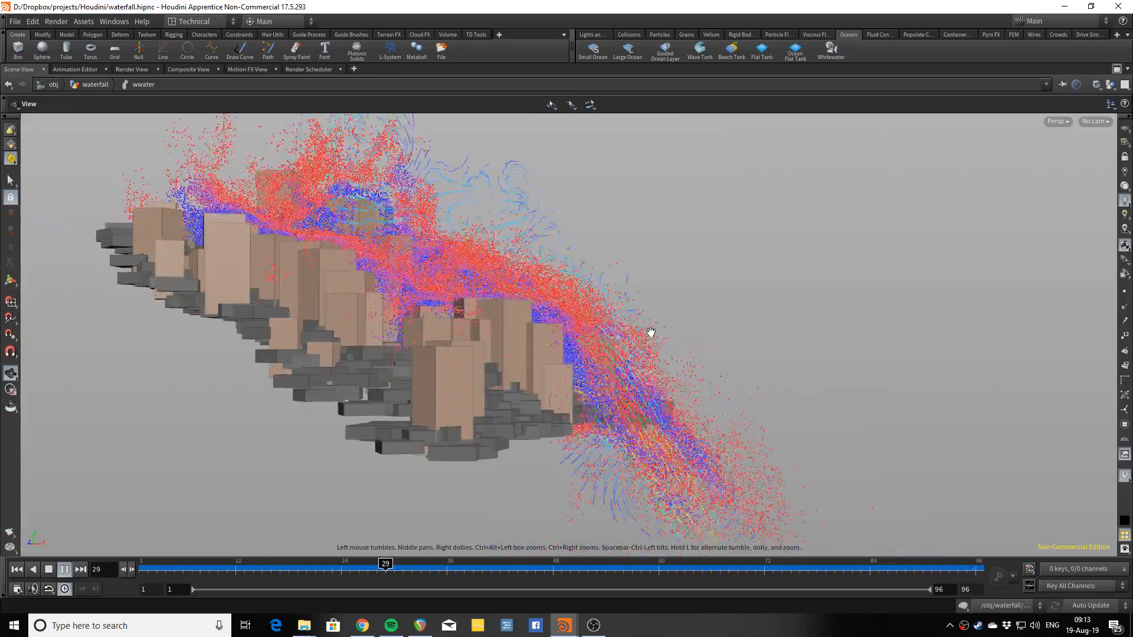
left_click(81, 570)
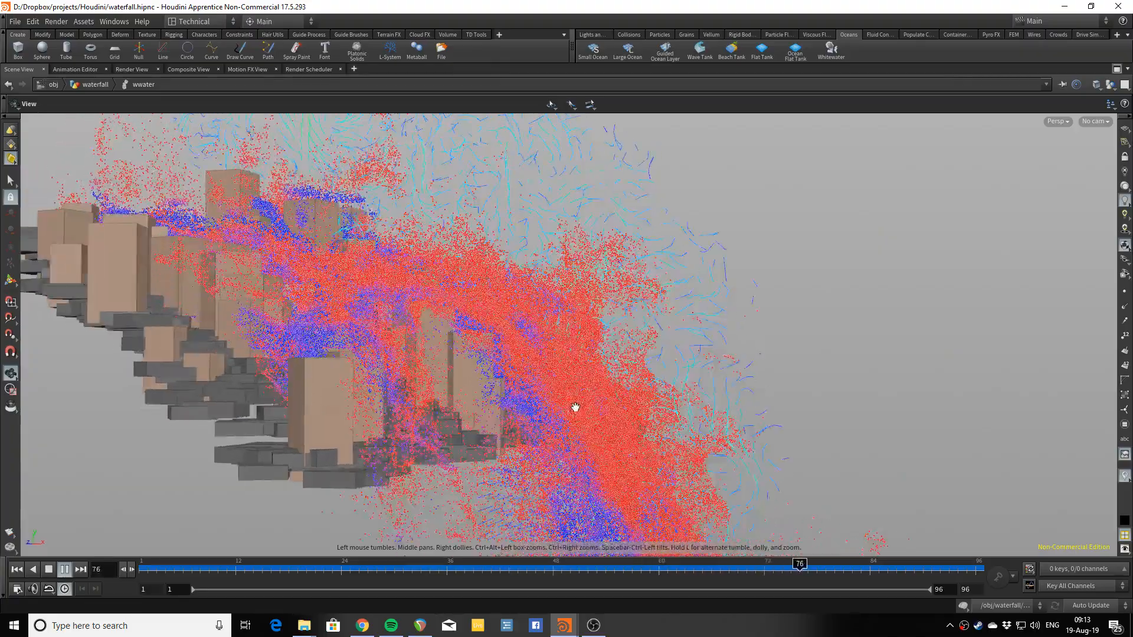
left_click(64, 570)
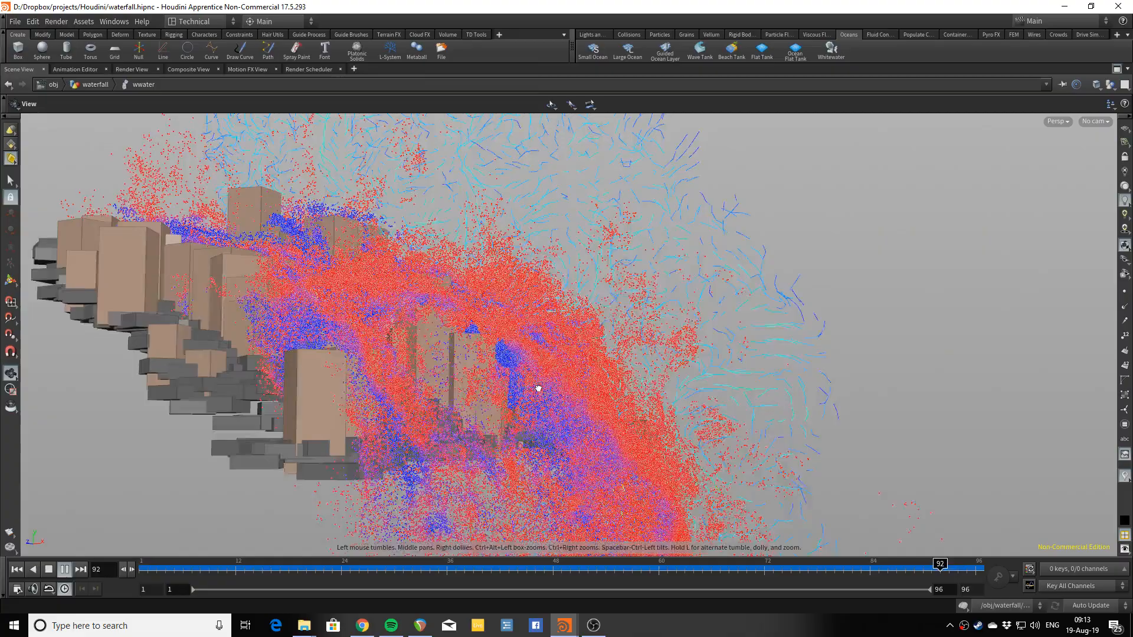
left_click_drag(939, 568, 421, 568)
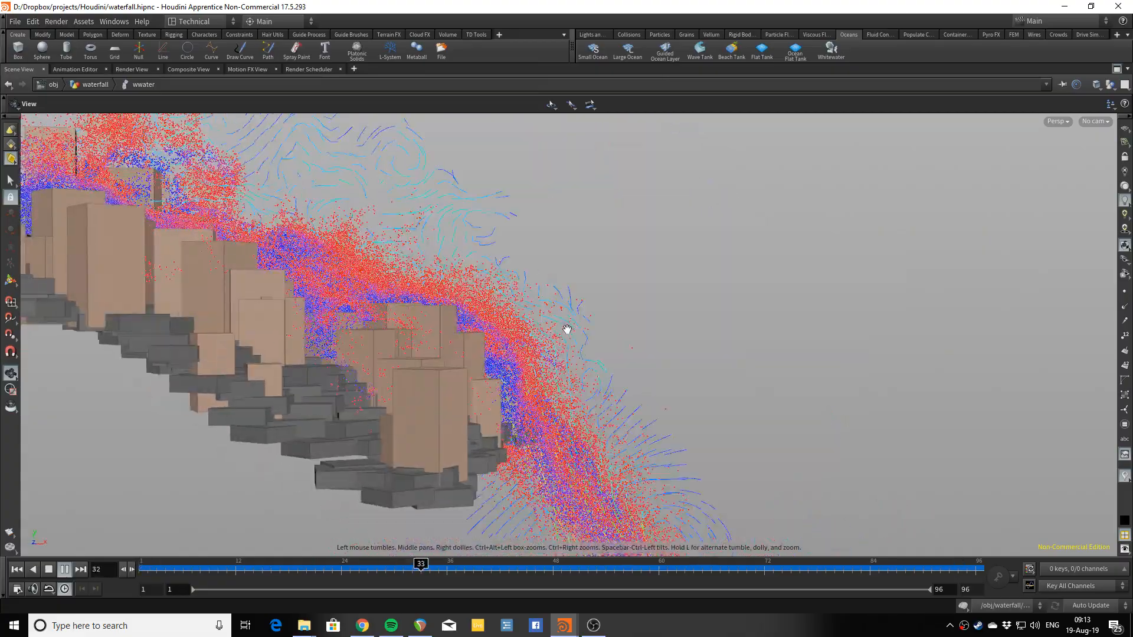
left_click(64, 569)
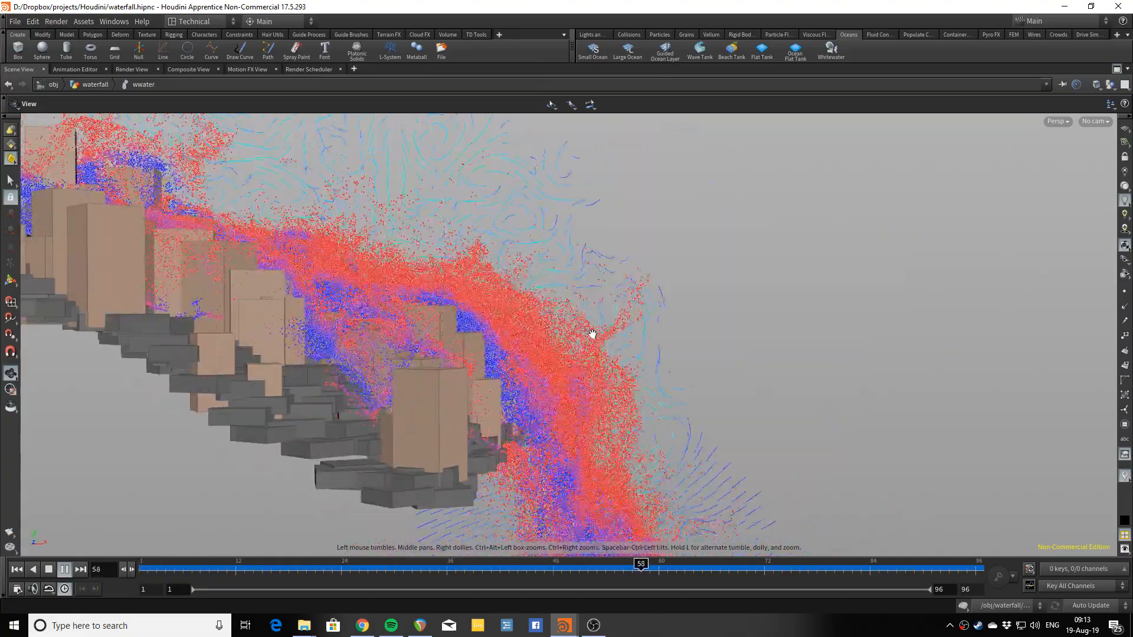
left_click(80, 570)
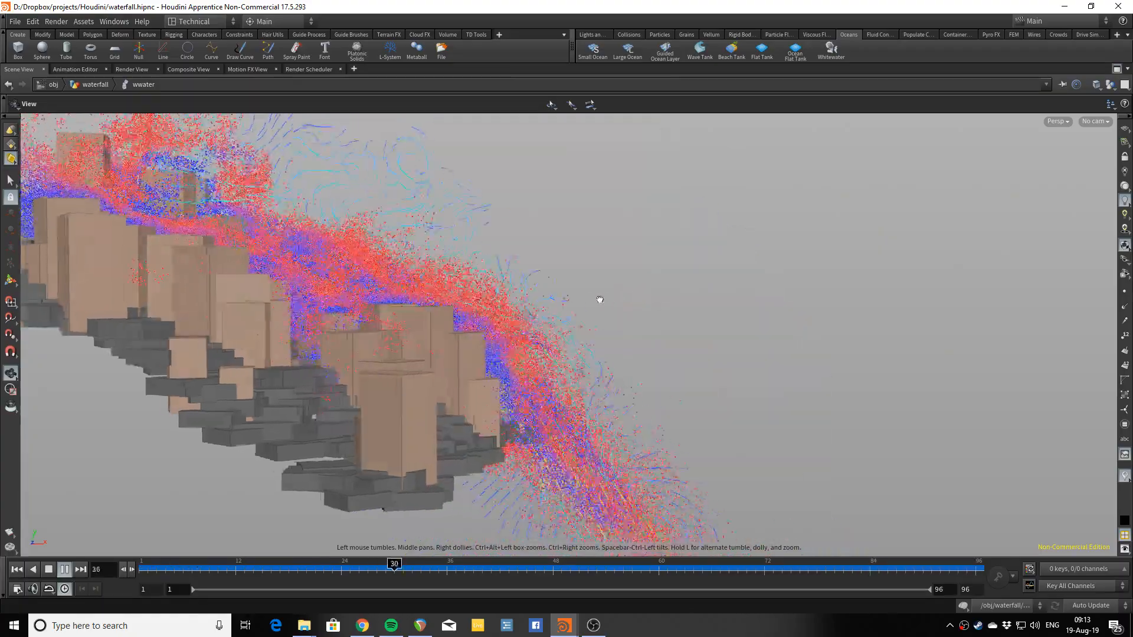
left_click(64, 570)
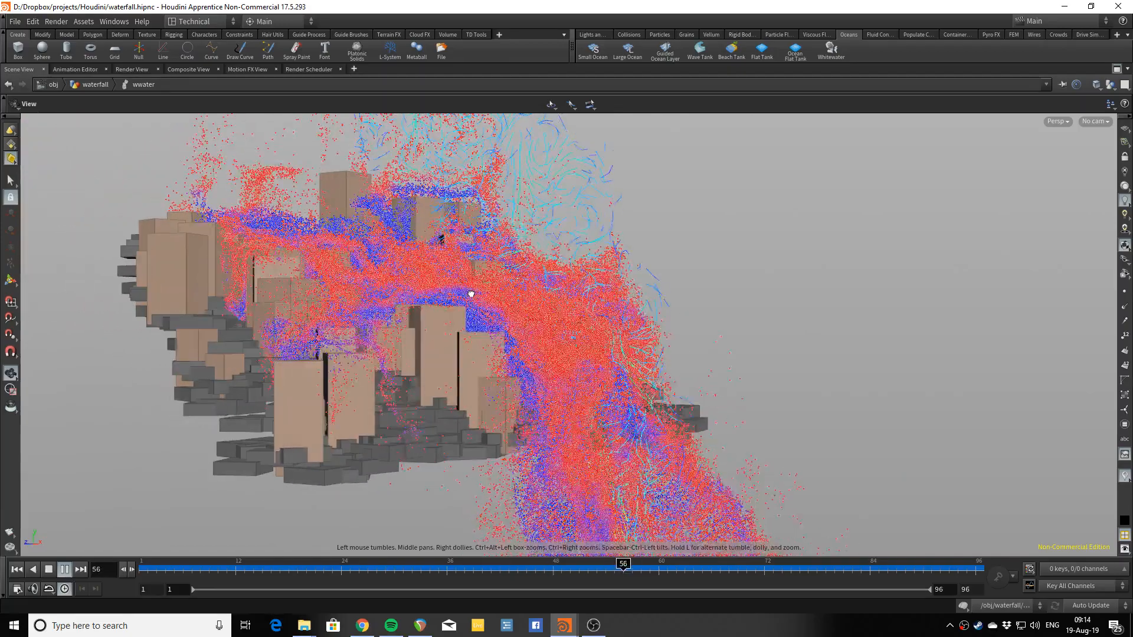
left_click(64, 569)
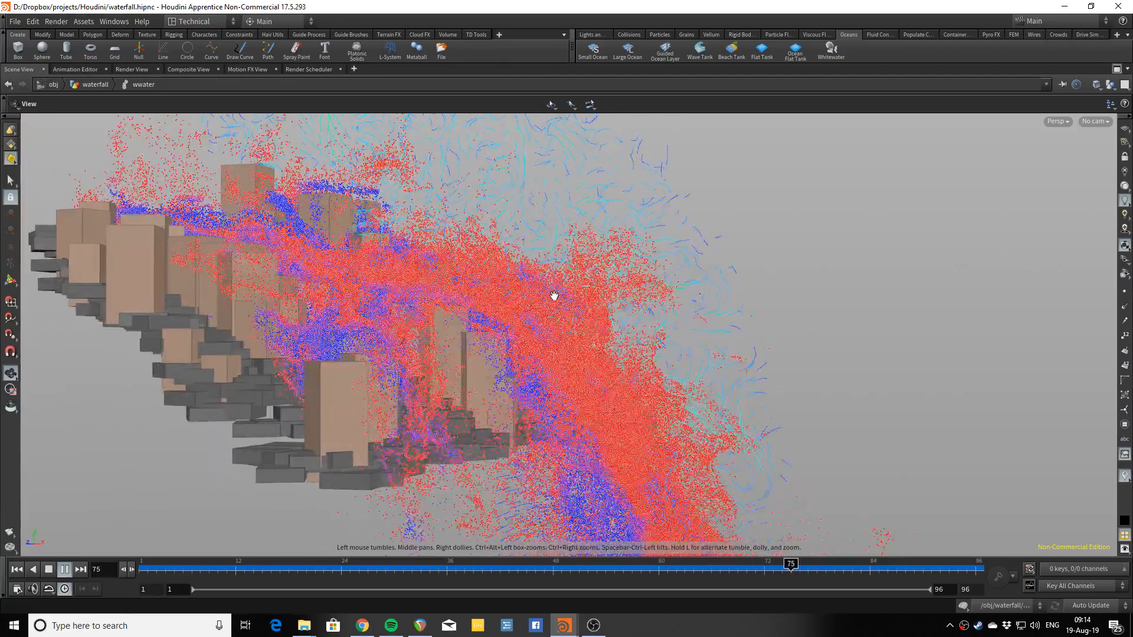
left_click(48, 570)
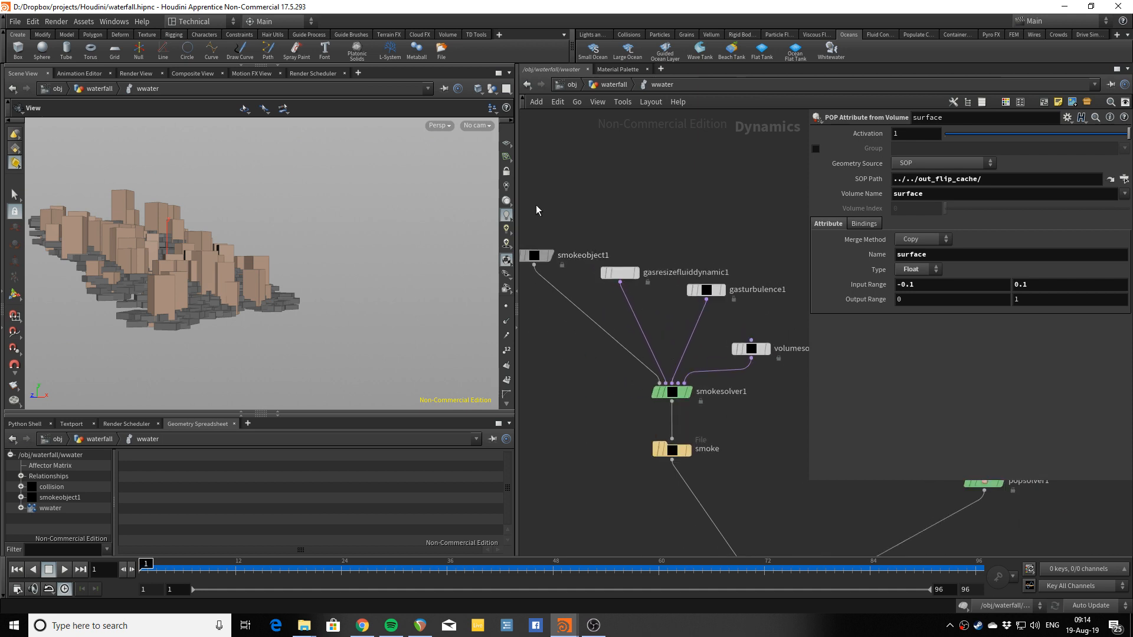
Advance to a later frame and inspect the pos_blur and surface node settings
left_click(752, 348)
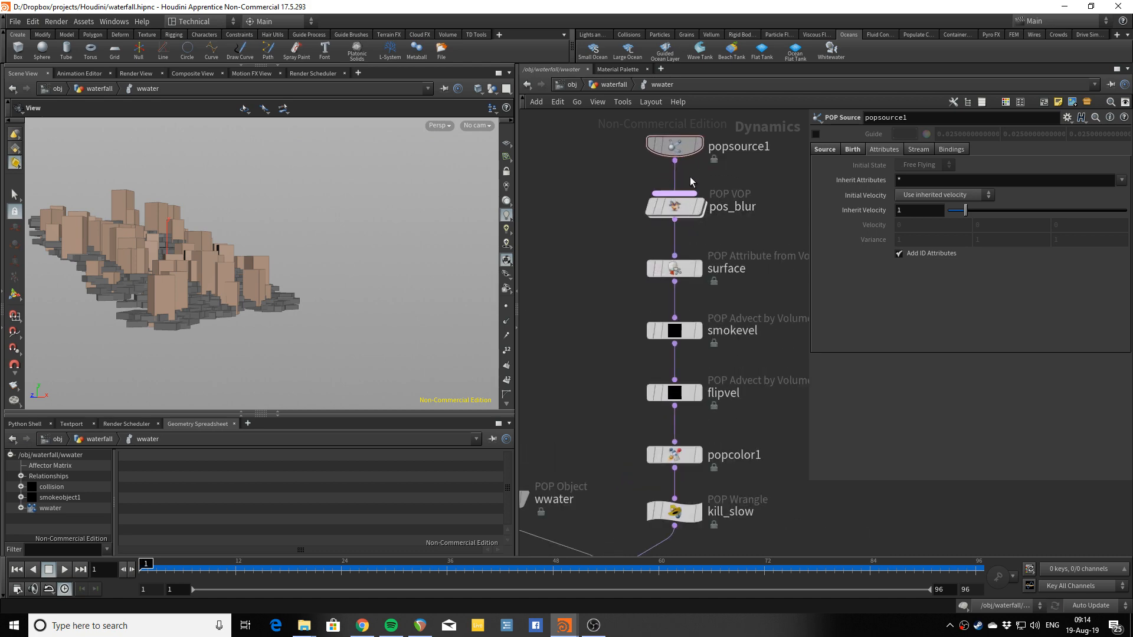
left_click_drag(146, 568, 412, 568)
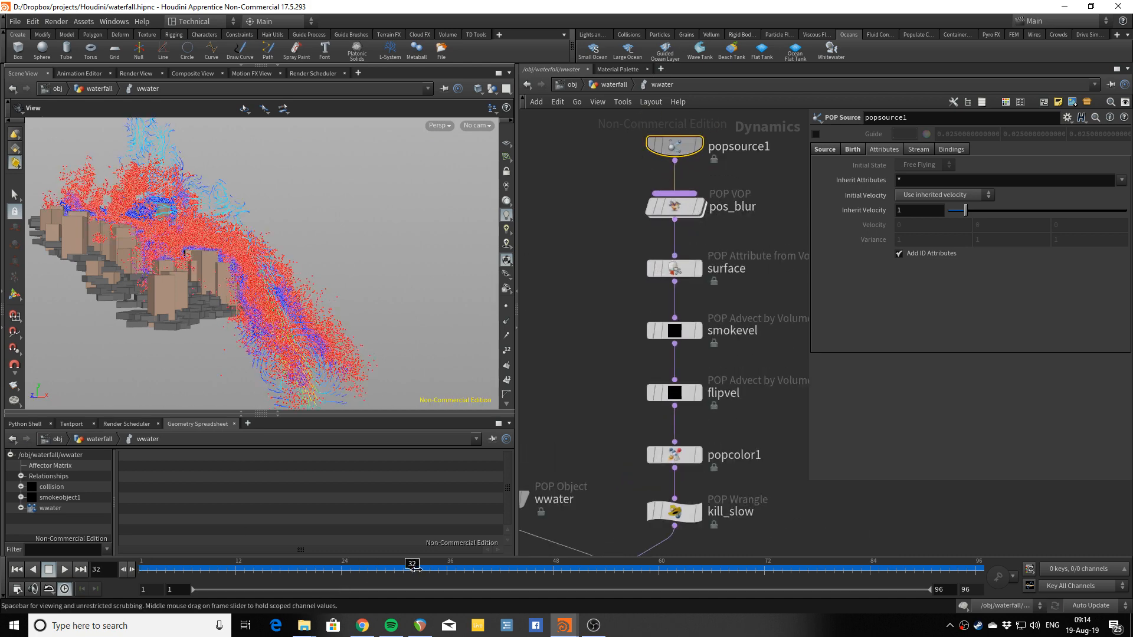
left_click_drag(413, 563, 570, 564)
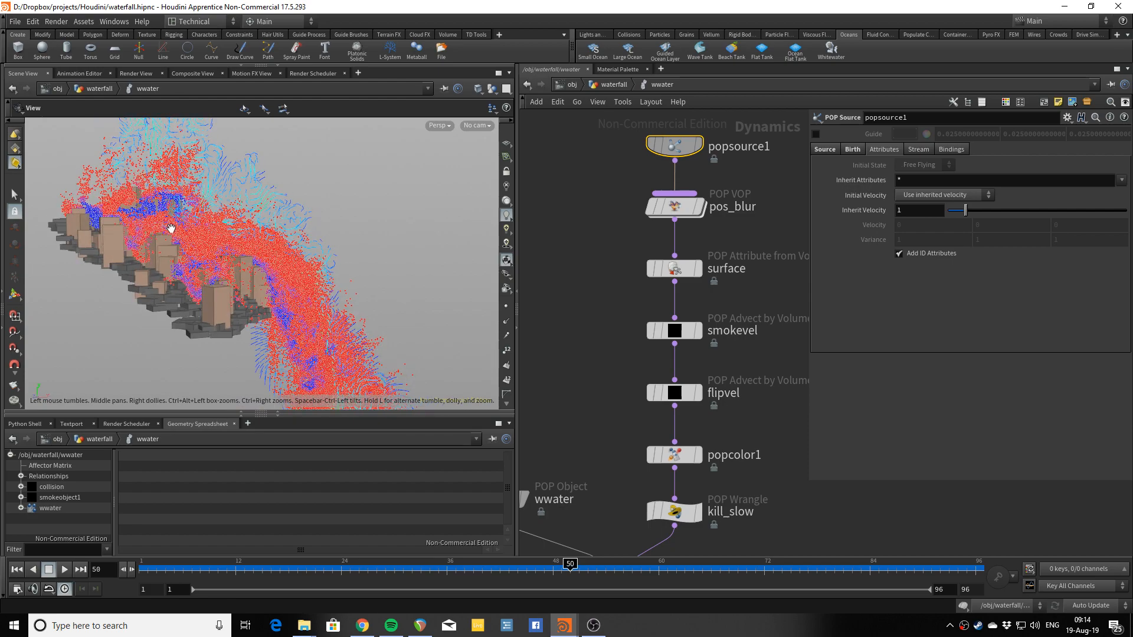
left_click(674, 206)
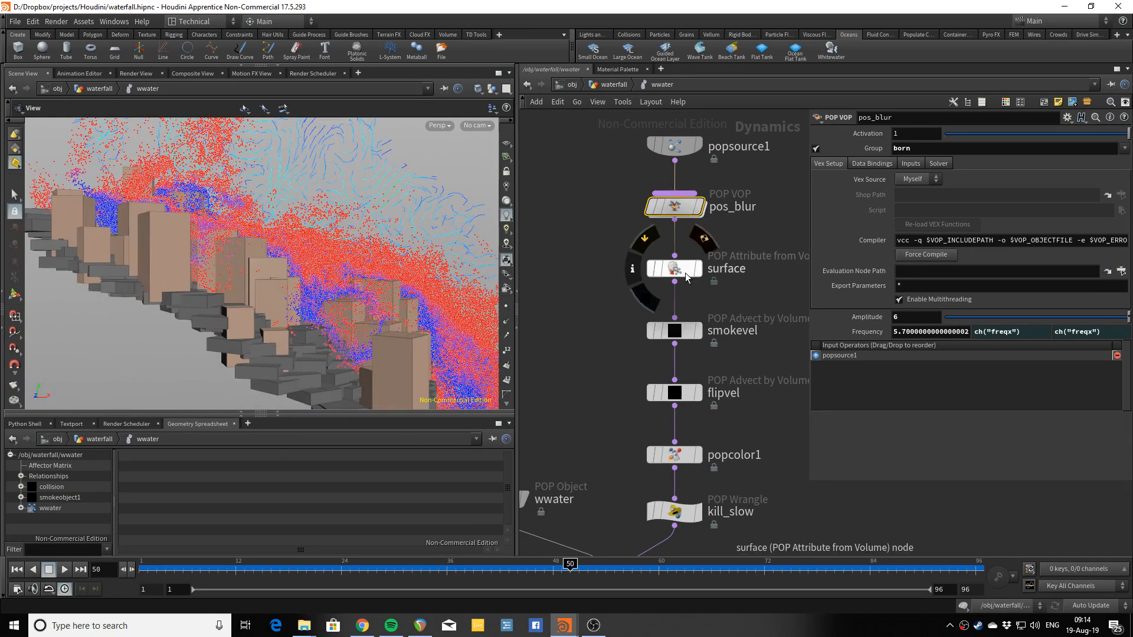
left_click(674, 268)
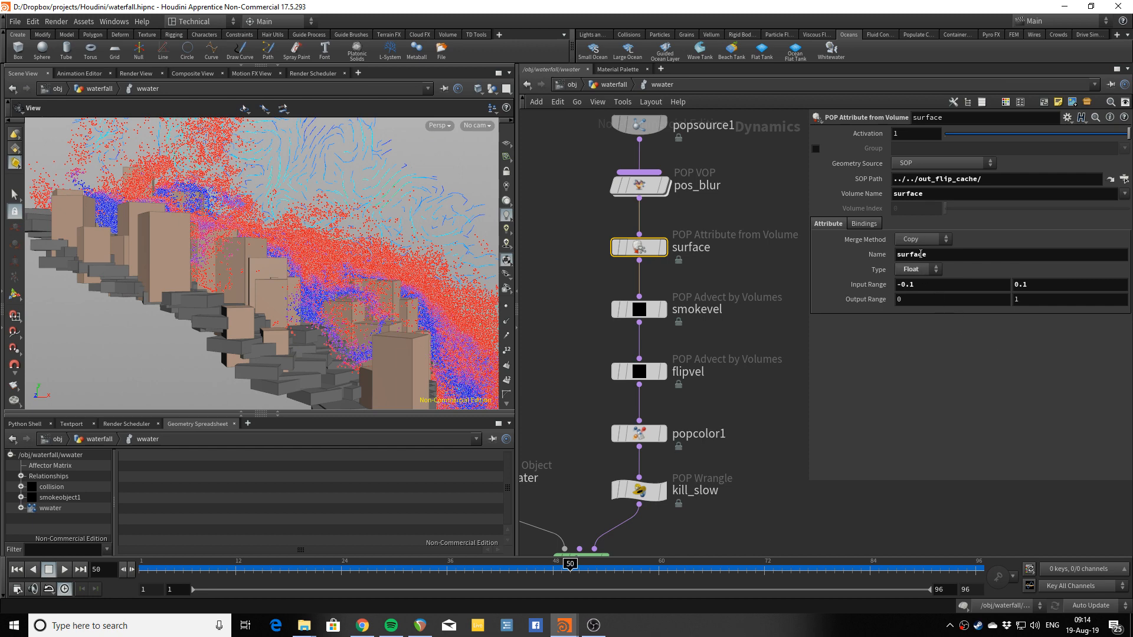
Select smokevel to view its smoke-velocity advection settings for surface particles
left_click(638, 309)
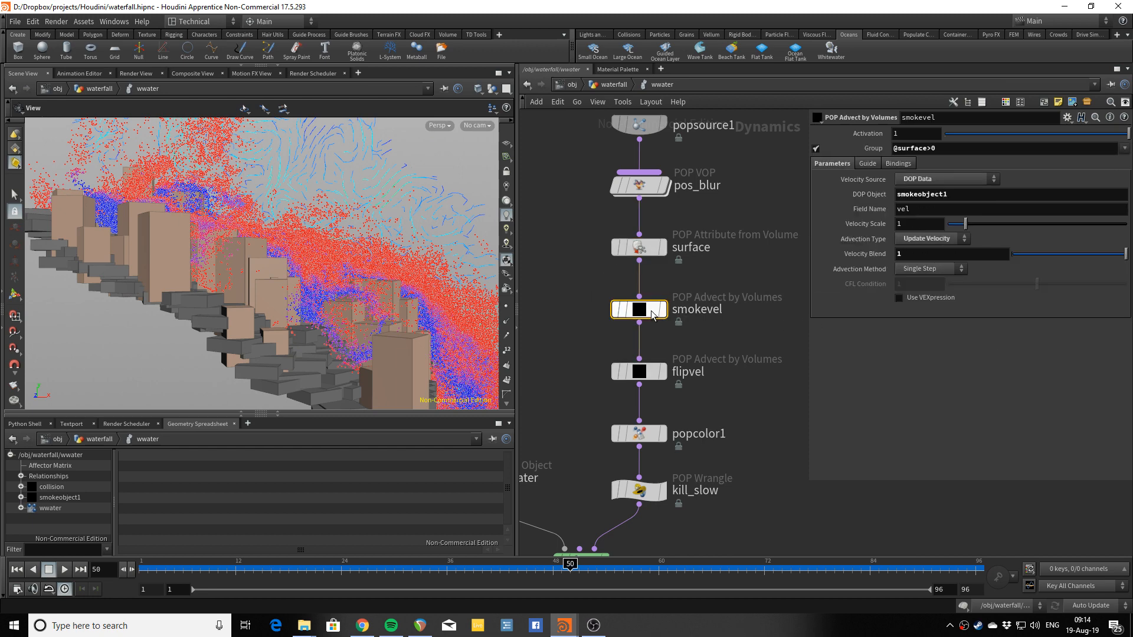
left_click(1005, 148)
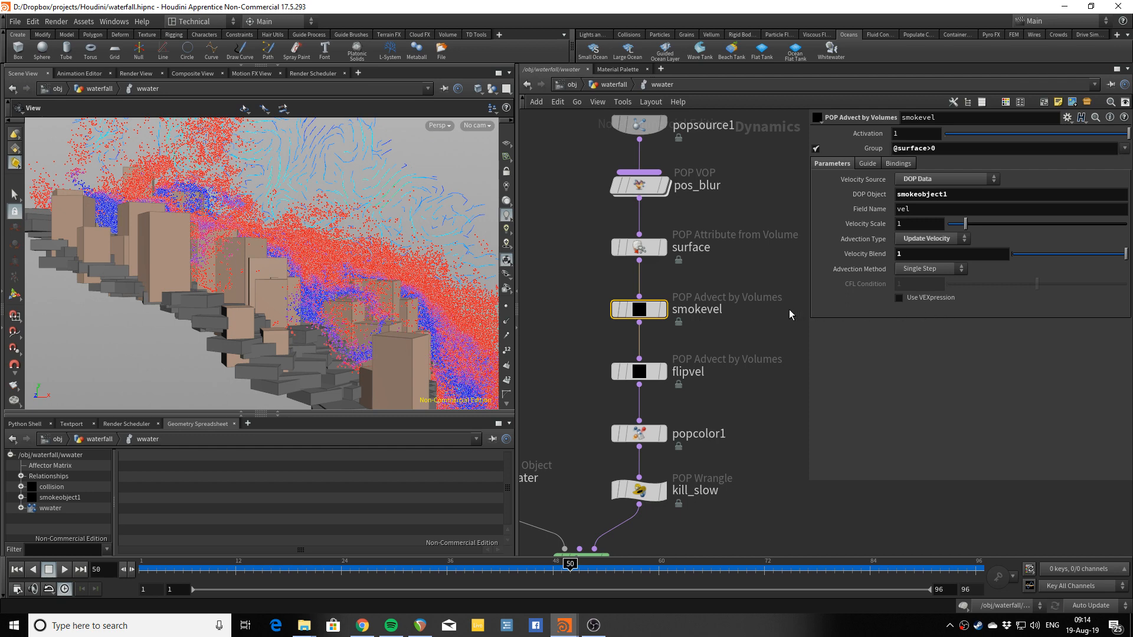
mouse_move(784, 304)
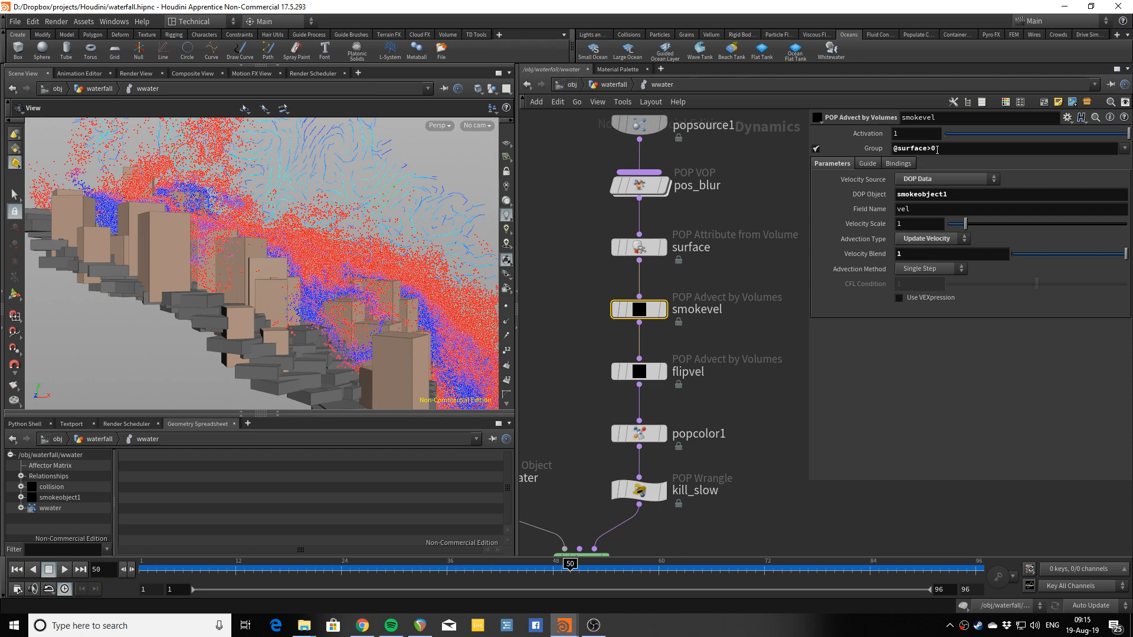
mouse_move(341, 179)
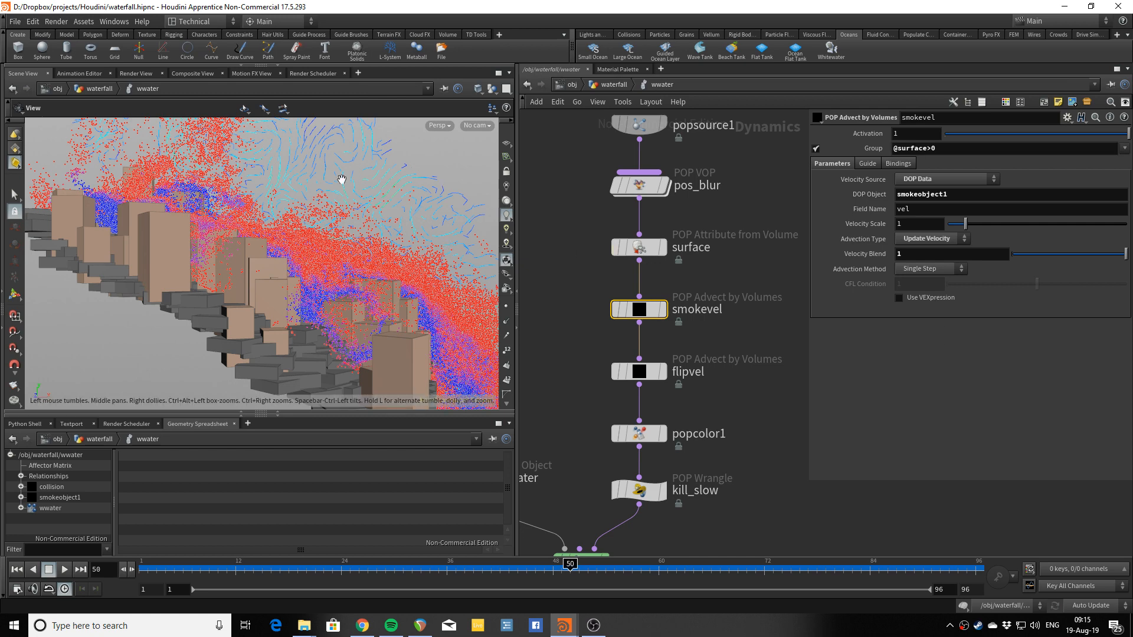
mouse_move(647, 374)
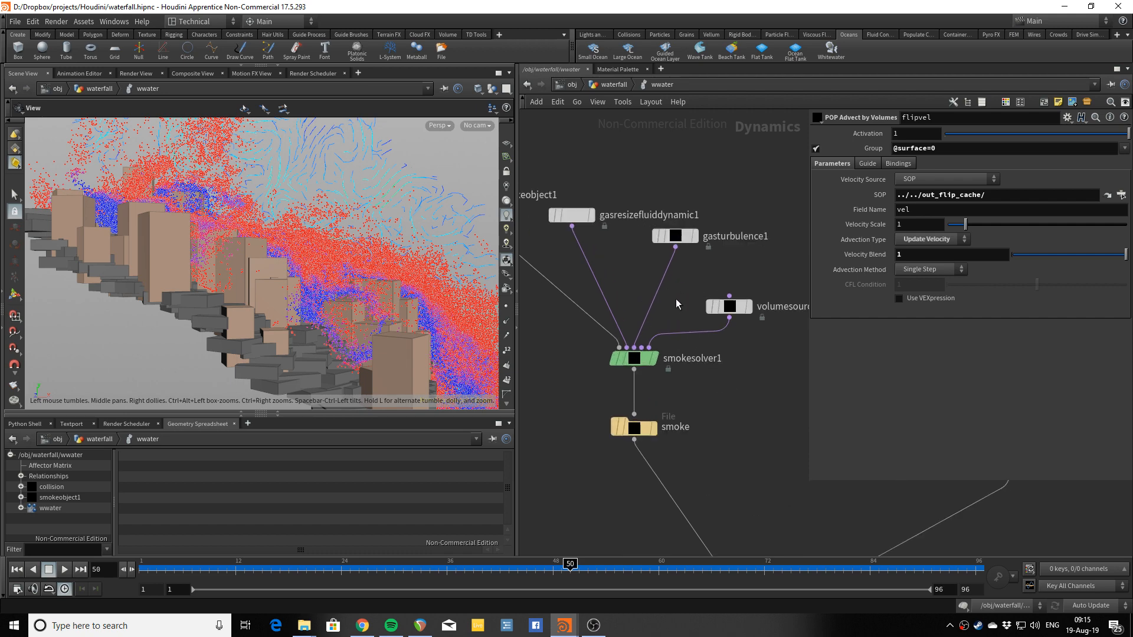
Inspect the volumesource1 density/temperature source and the collision static object
left_click(728, 304)
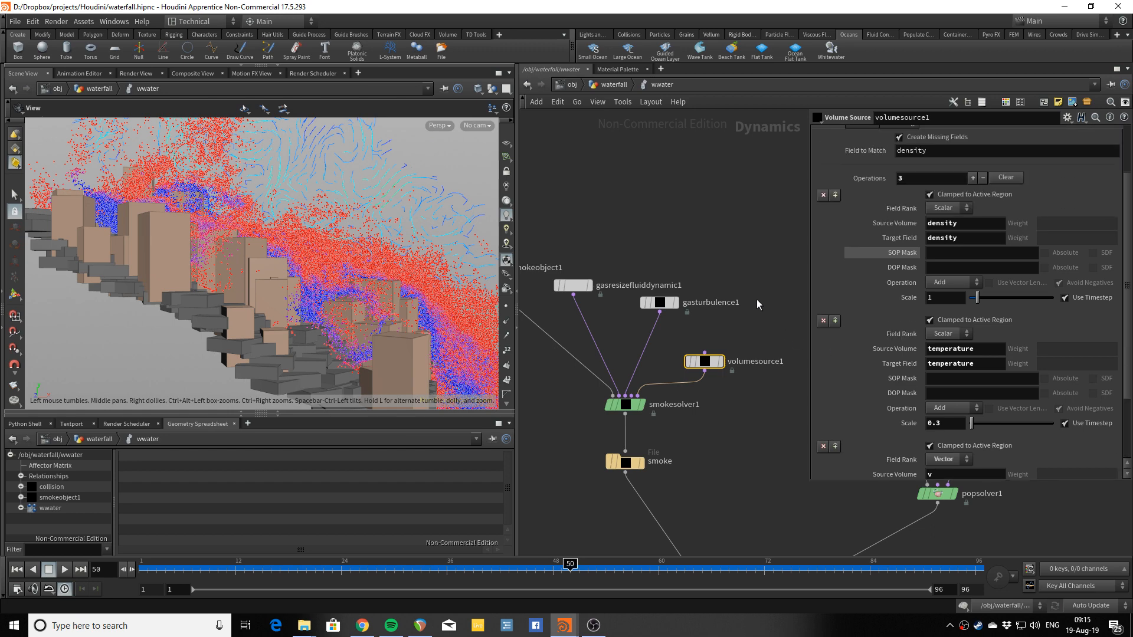
mouse_move(658, 302)
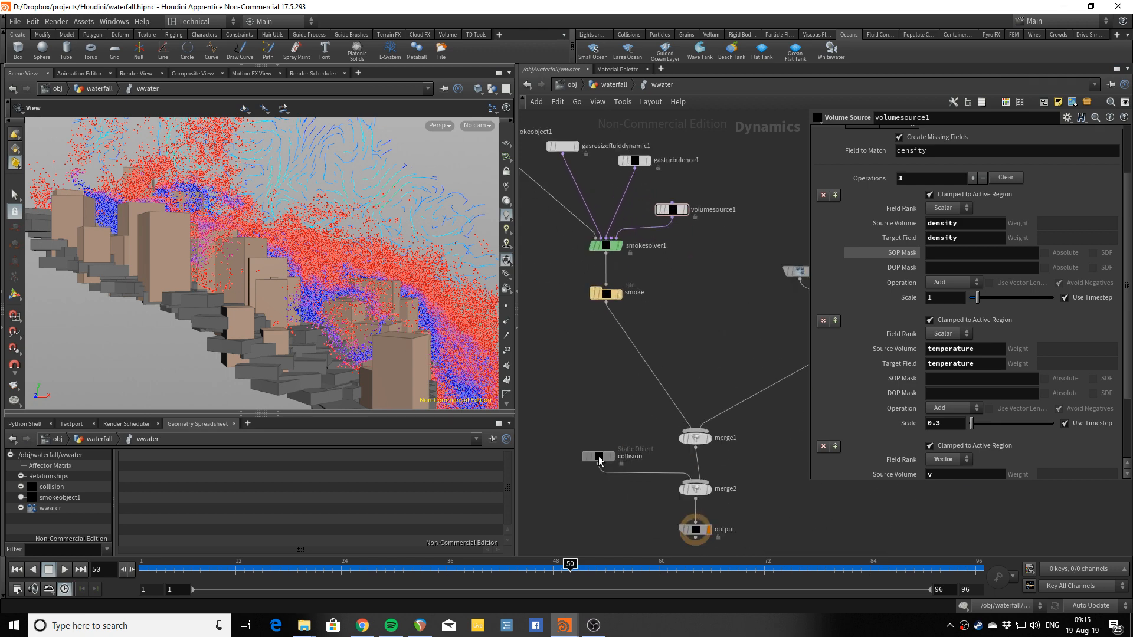
left_click(598, 456)
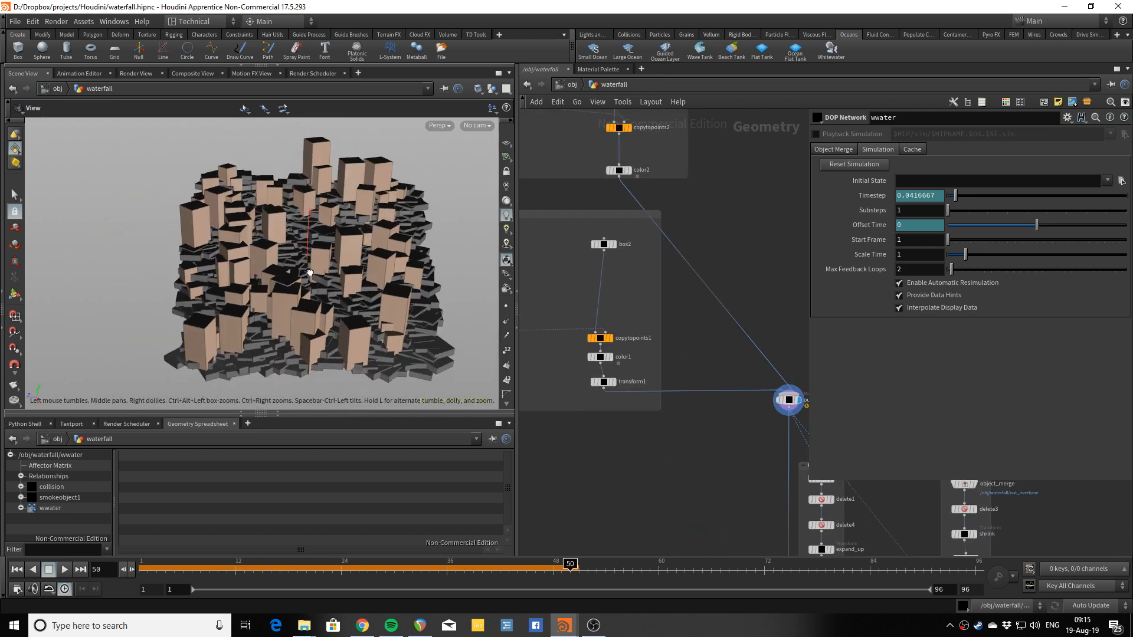
Orbit the viewport around the blocky ground geometry
left_click_drag(309, 273, 357, 357)
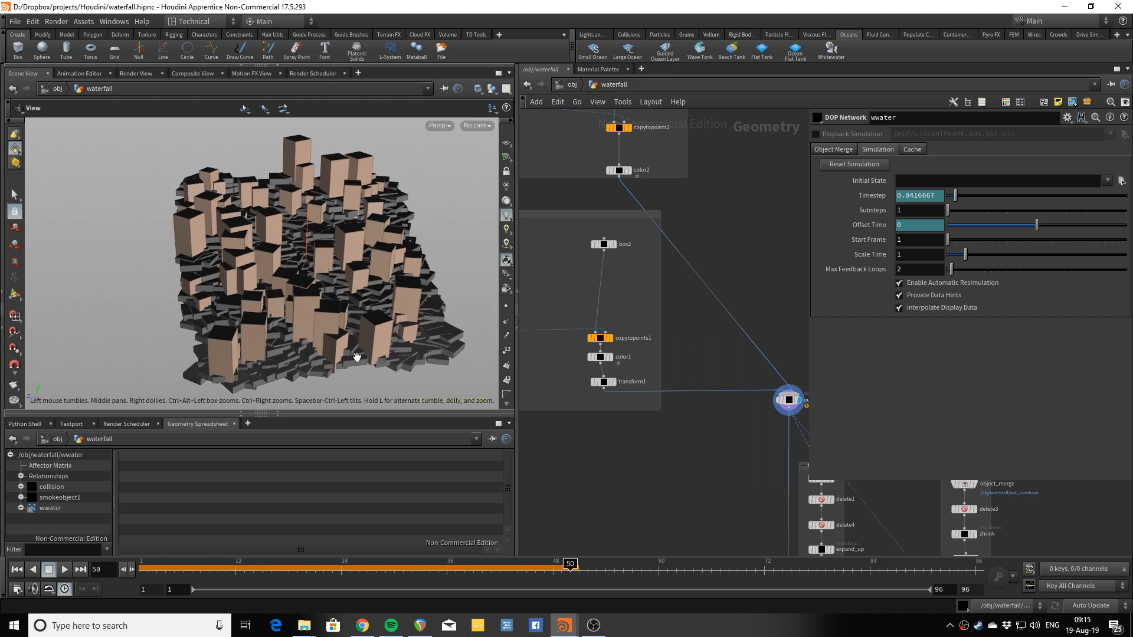
mouse_move(677, 252)
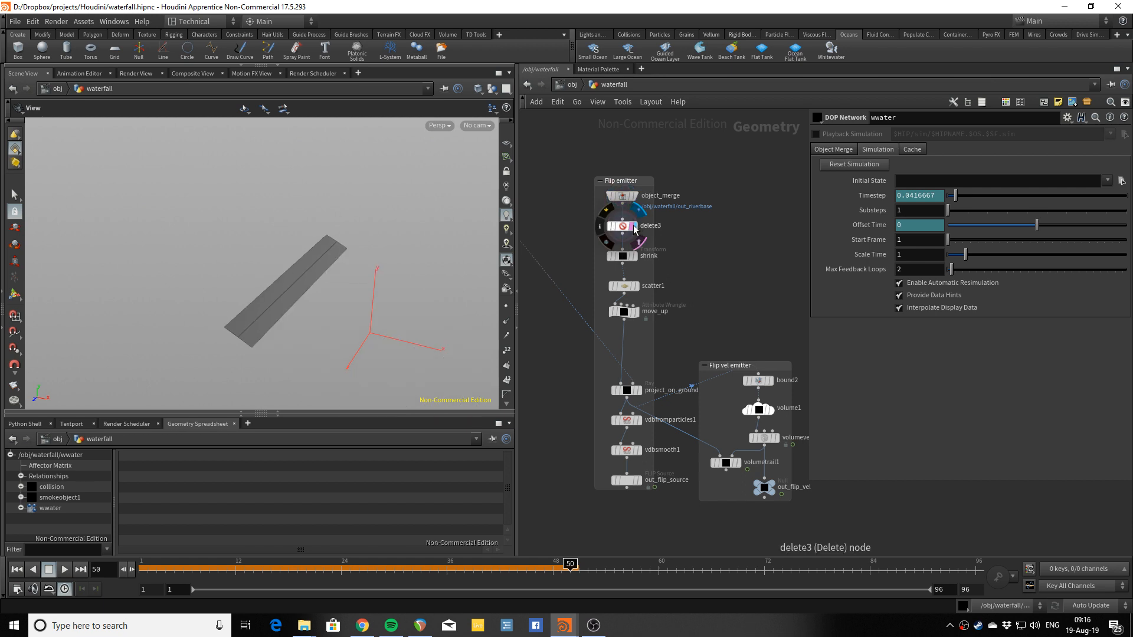
mouse_move(379, 259)
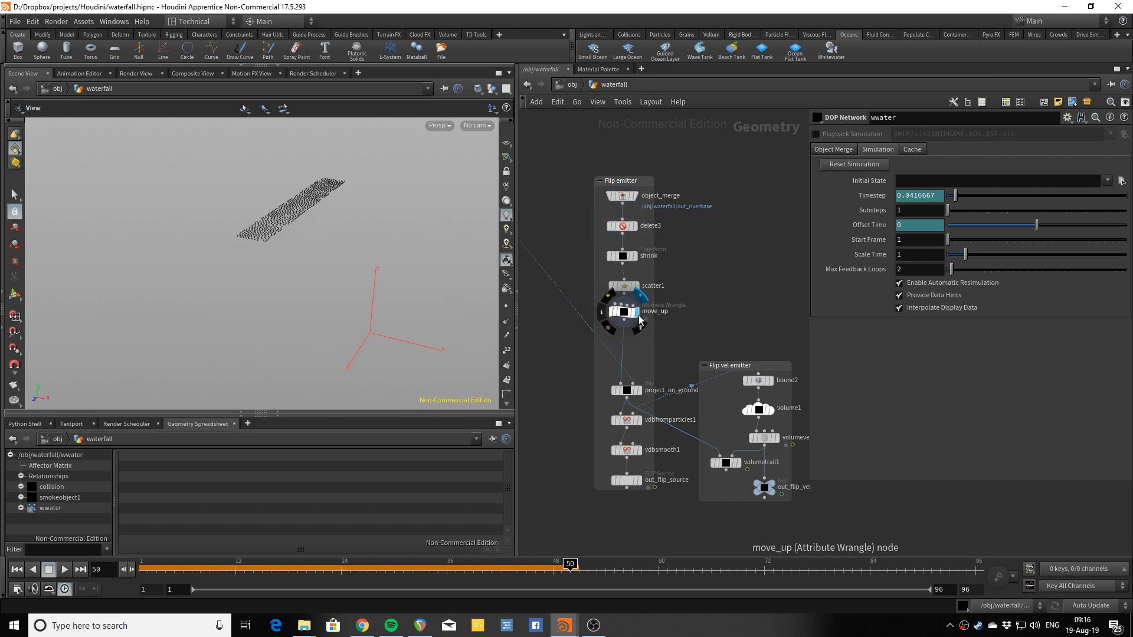
Display move_up's raised scatter points of the emitter
left_click(624, 390)
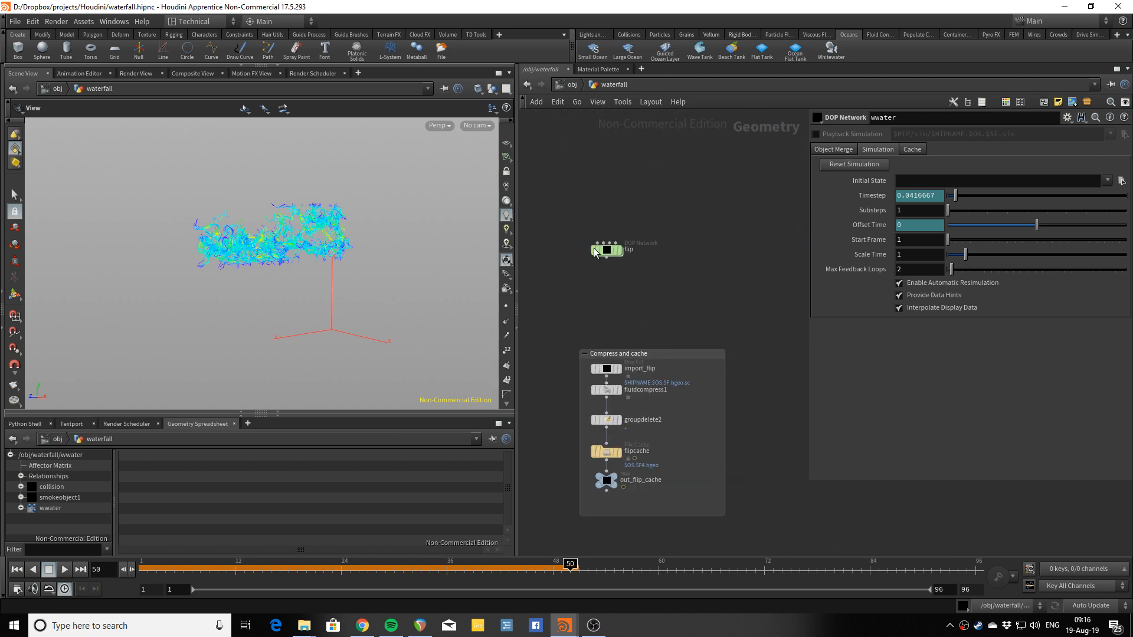
Enter the flip simulation and inspect the channel collision and both volume sources
left_click(607, 249)
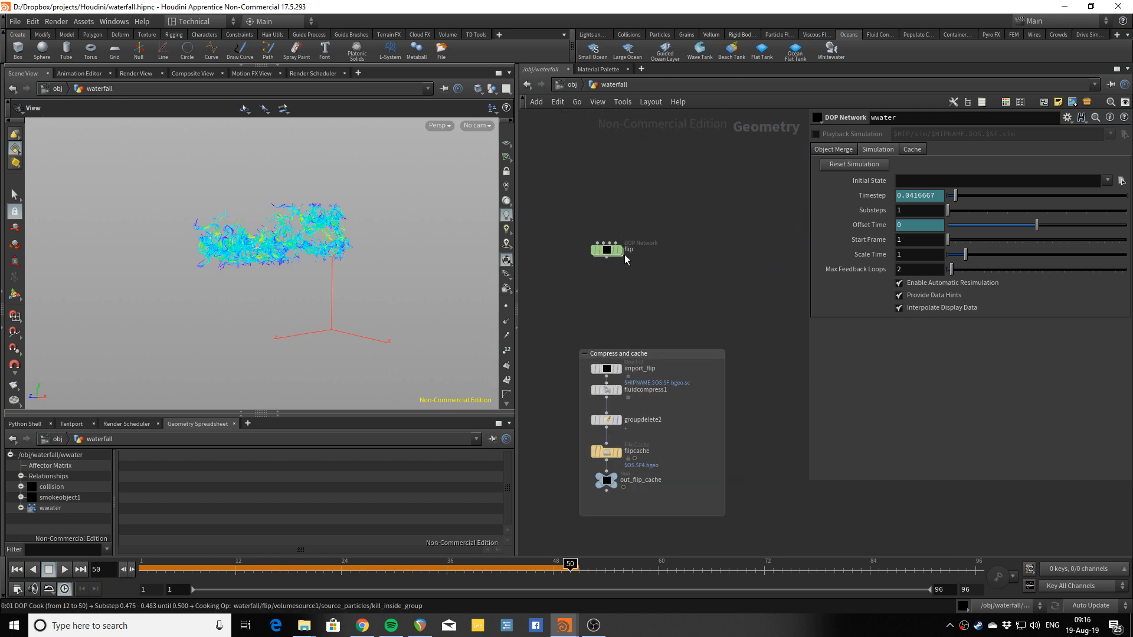
double_click(607, 250)
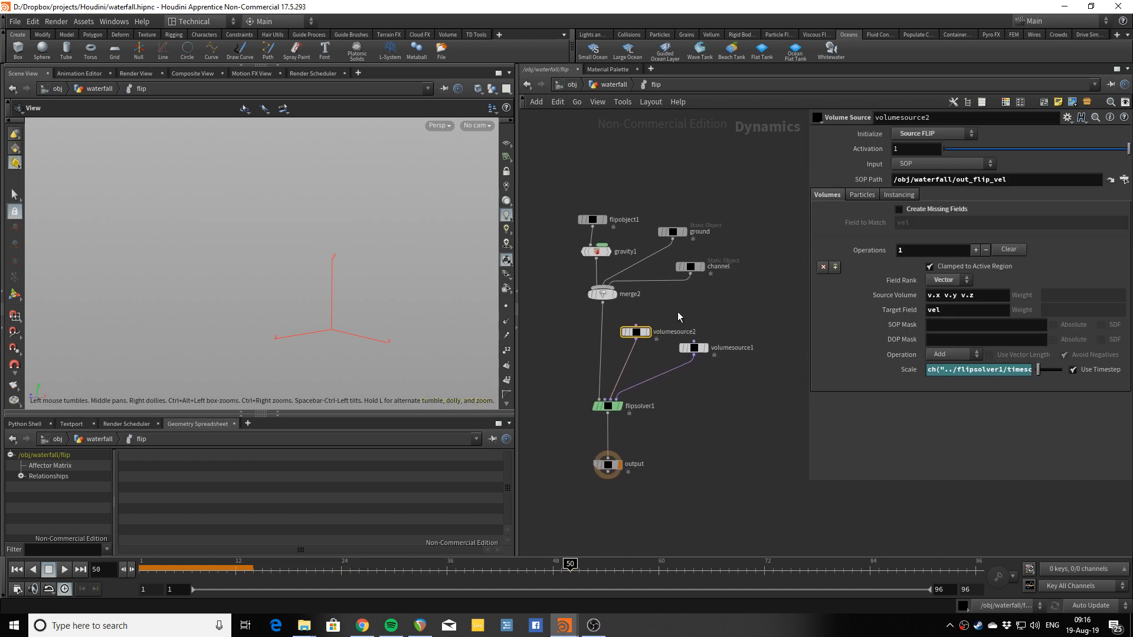
left_click(690, 267)
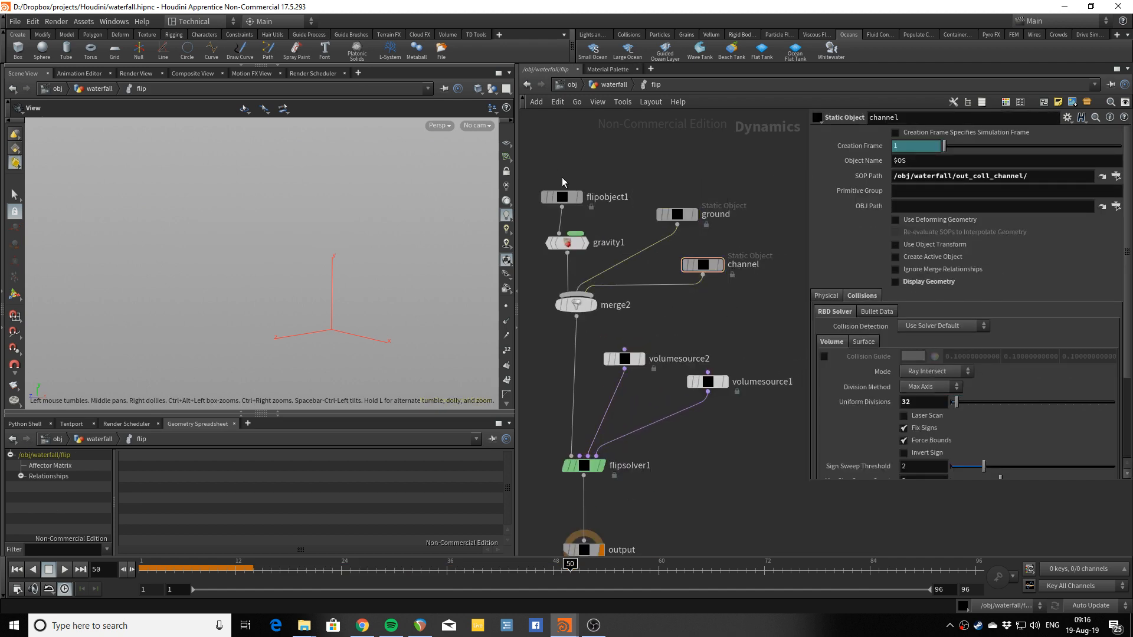
left_click(628, 303)
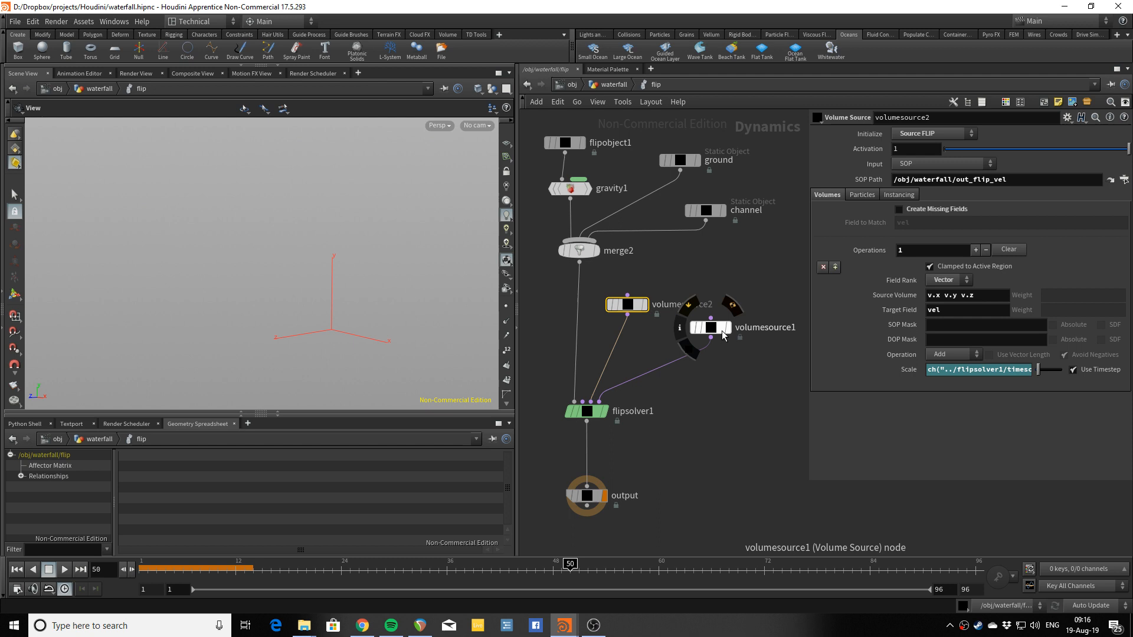
left_click(711, 328)
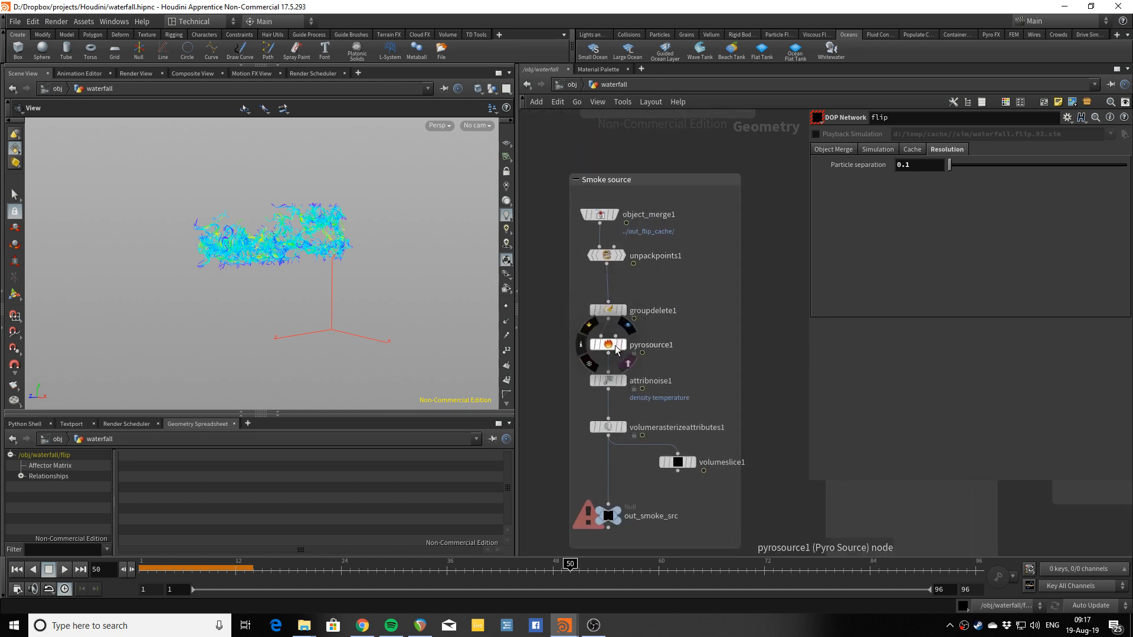
Review pyrosource1 and attribnoise1, then display the rasterized smoke volume
left_click(607, 344)
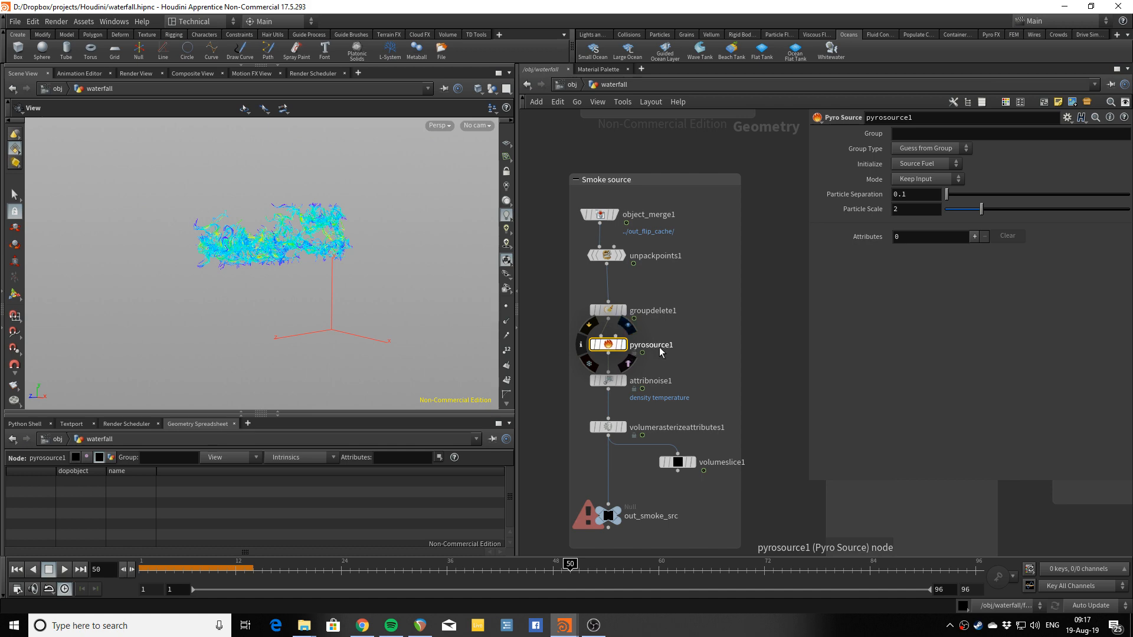
scroll("down", 3)
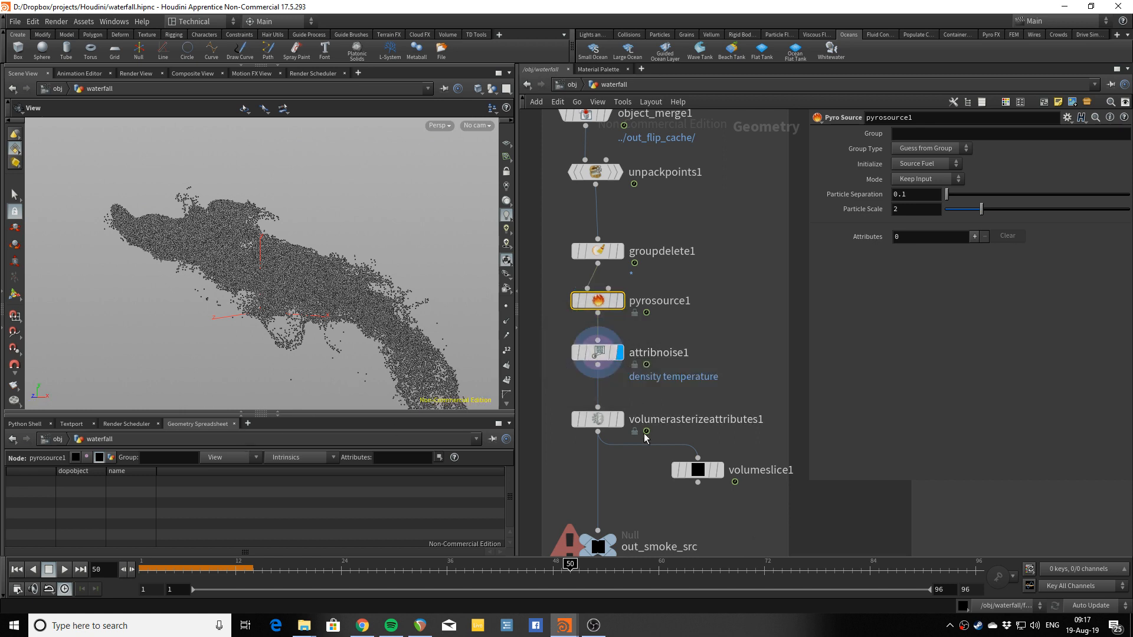
left_click(596, 353)
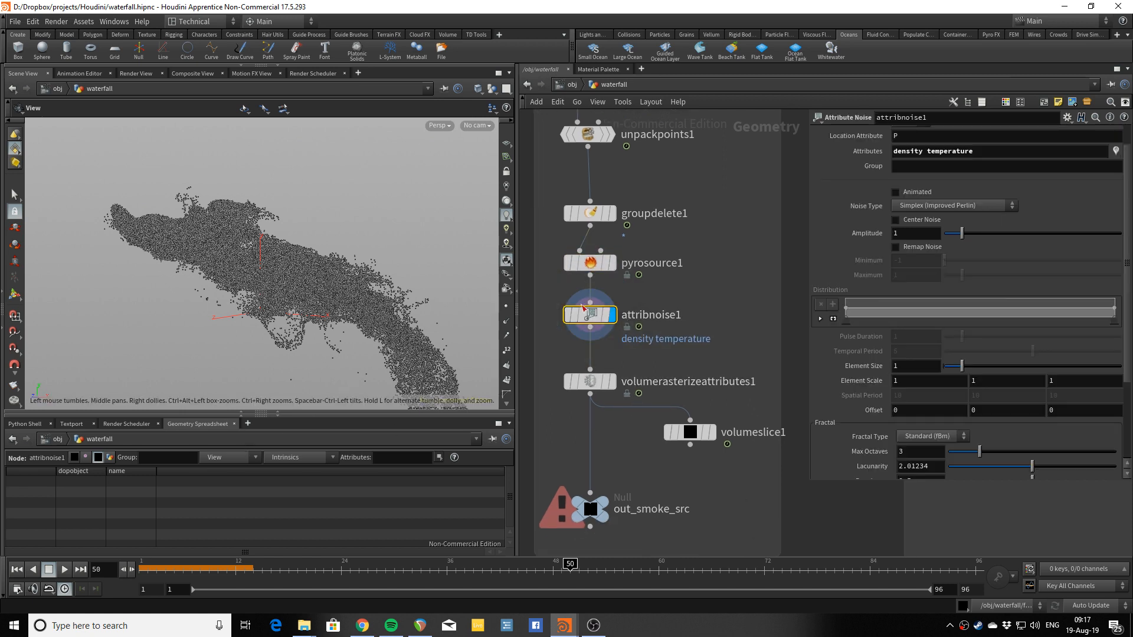
left_click(588, 382)
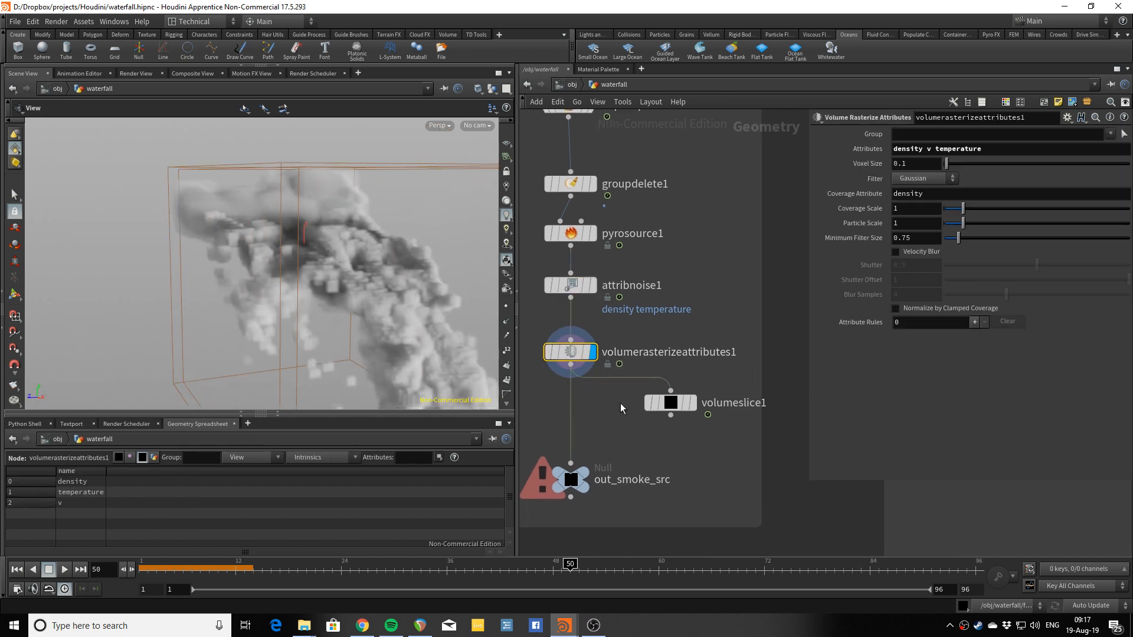
triple_click(937, 148)
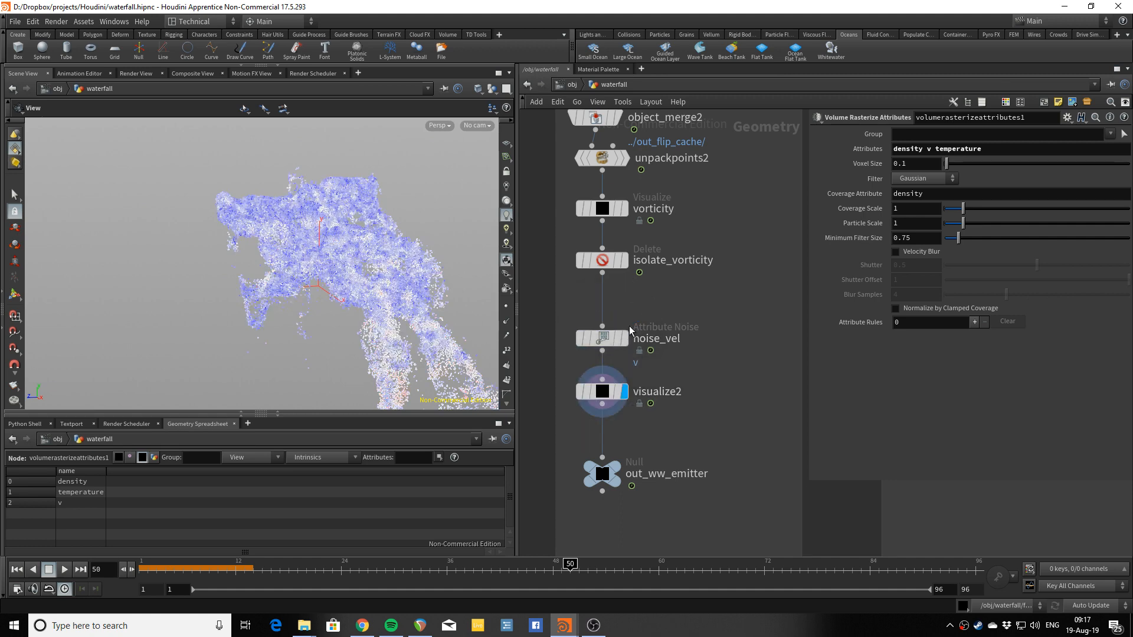
Select noise_vel to view its velocity noise of amplitude 20 on v
left_click(602, 337)
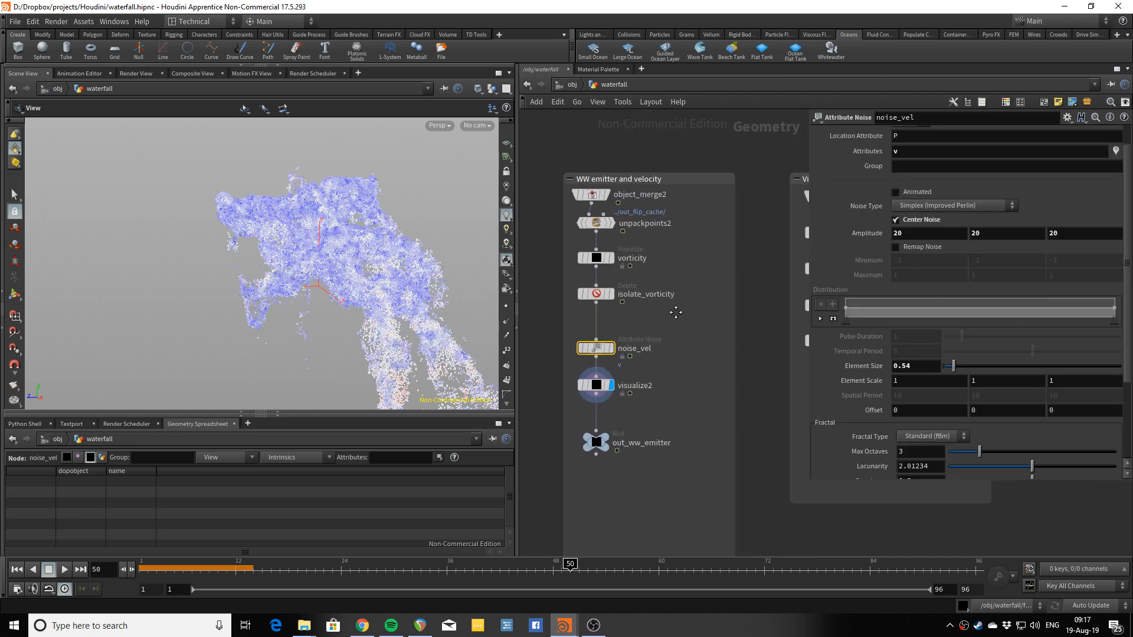